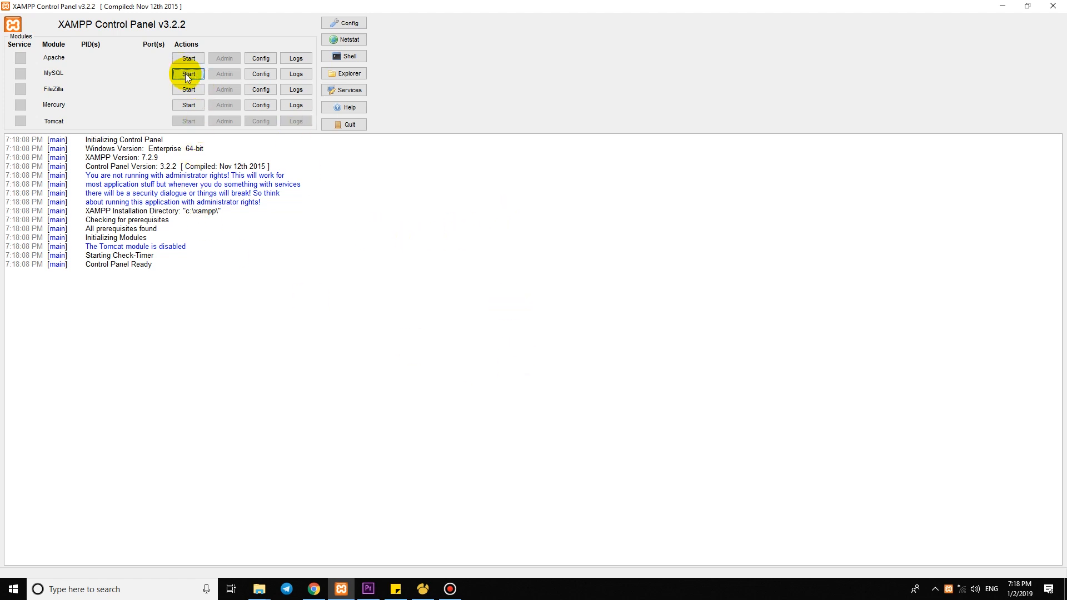
Start the MySQL module in XAMPP Control Panel so the server is running
click(188, 73)
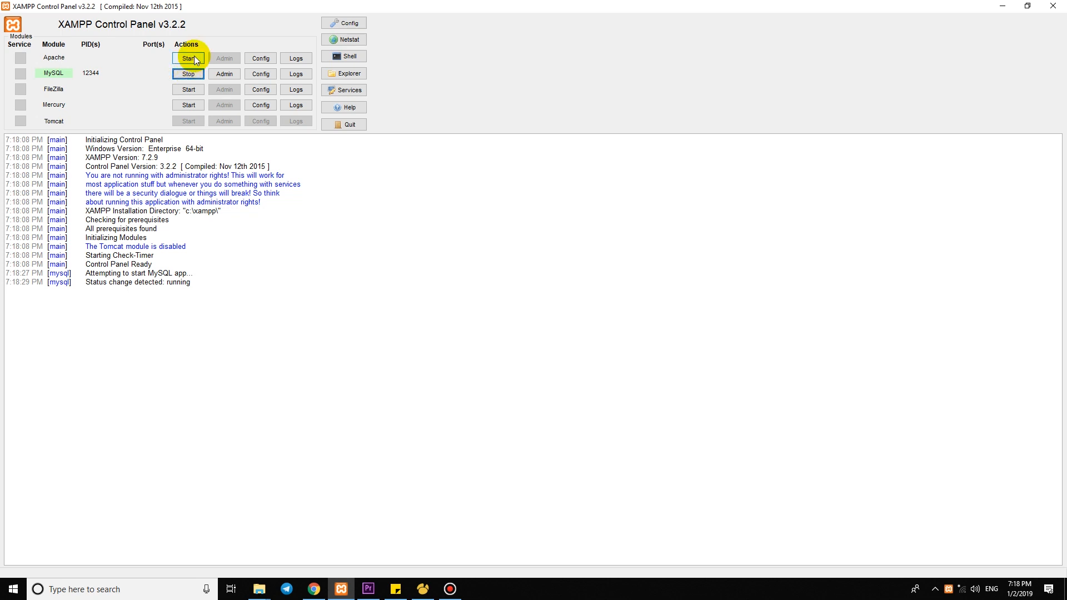
click(188, 58)
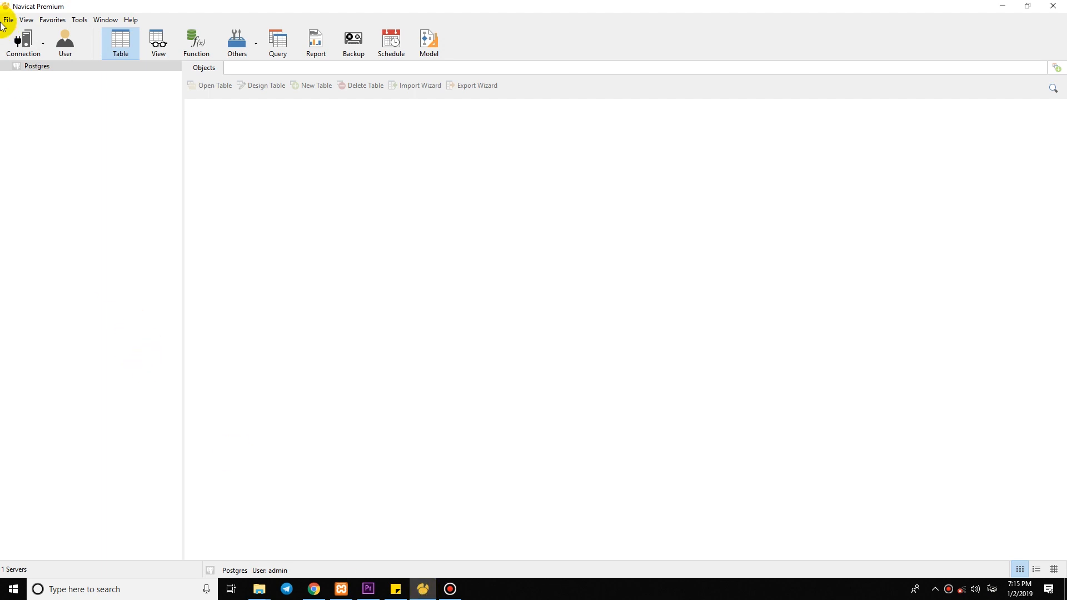
Begin a new MySQL connection, bringing up its blank connection form
click(40, 44)
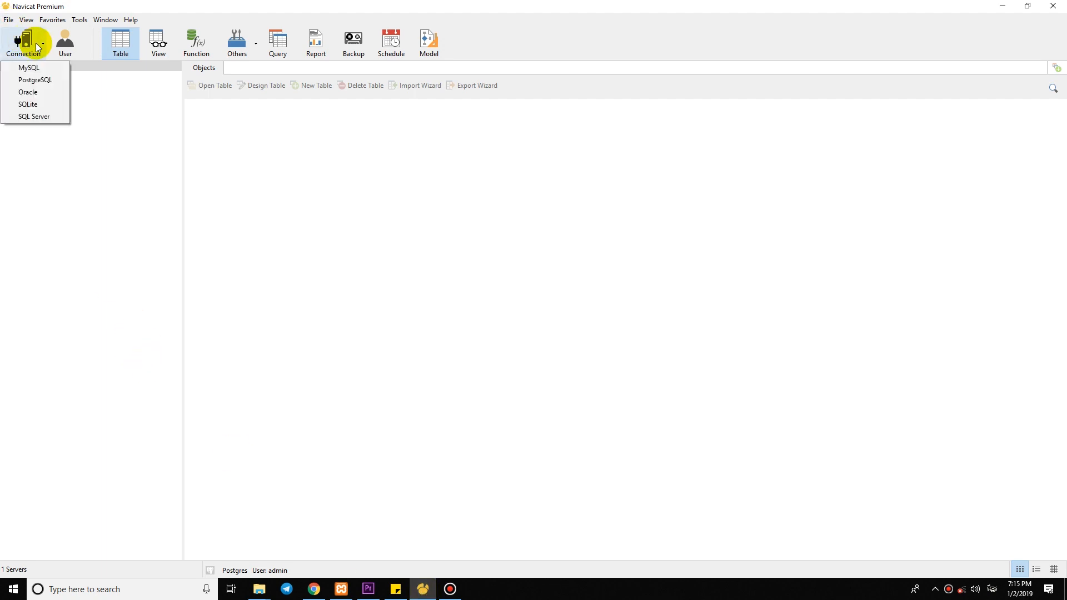
mouse_move(29, 68)
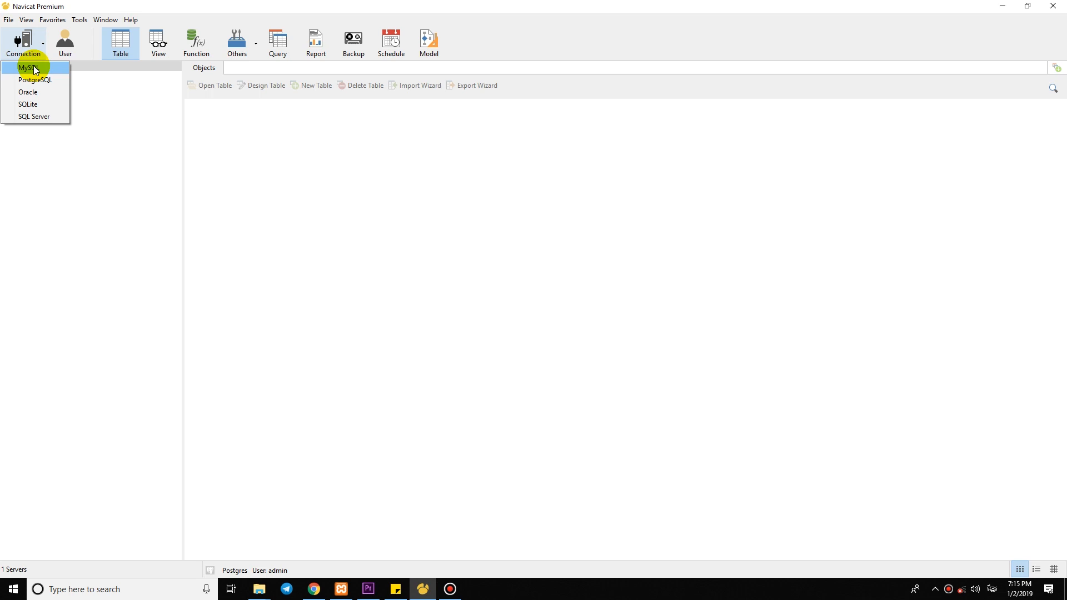
mouse_move(45, 80)
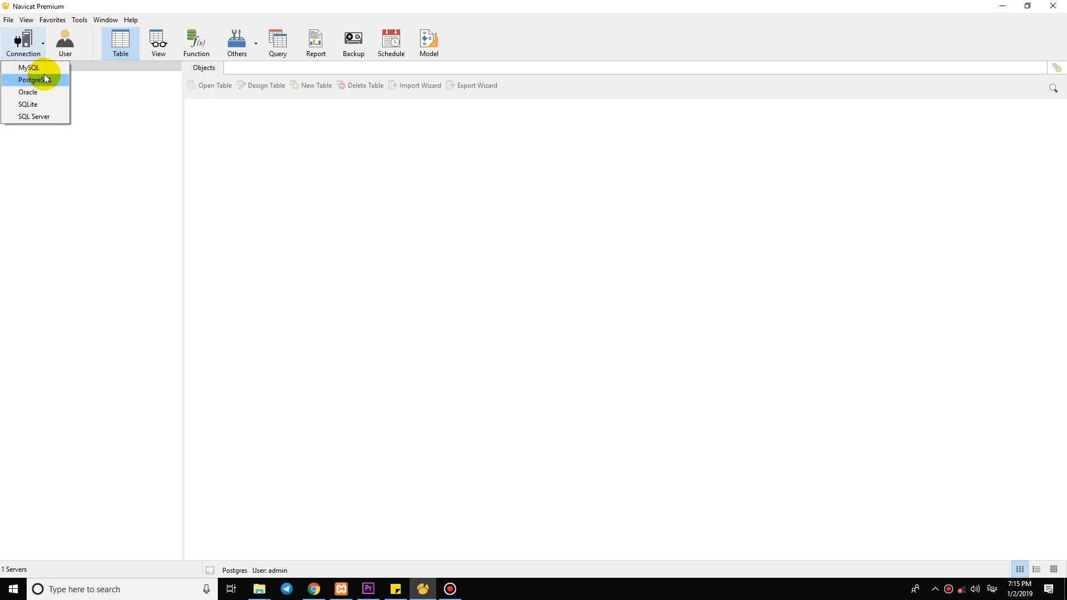
click(28, 68)
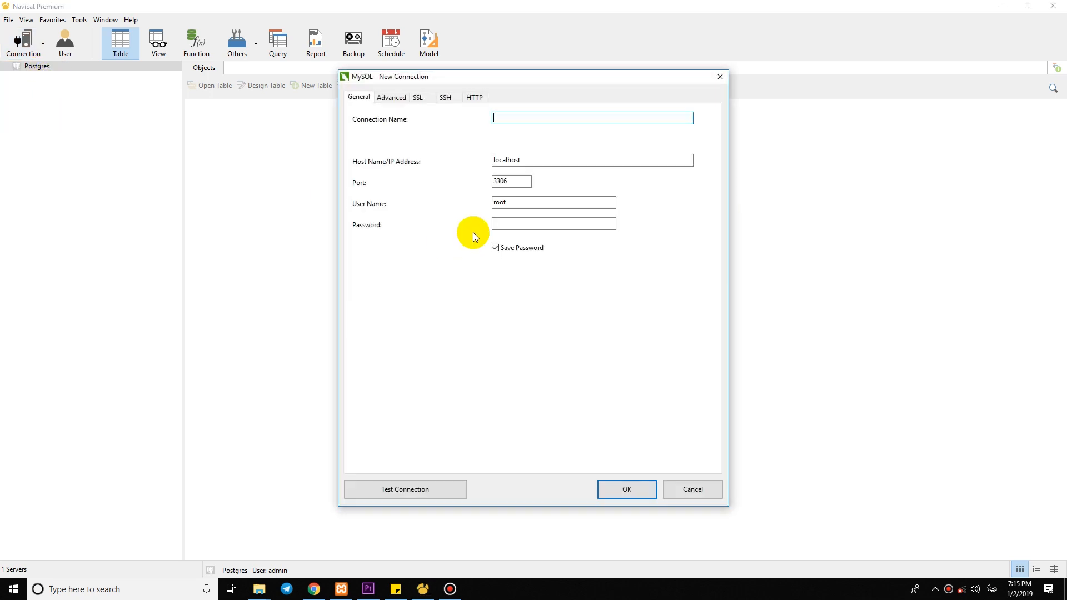
Name the connection 'Localhost' and enter a password for the root user
click(590, 117)
text(a)
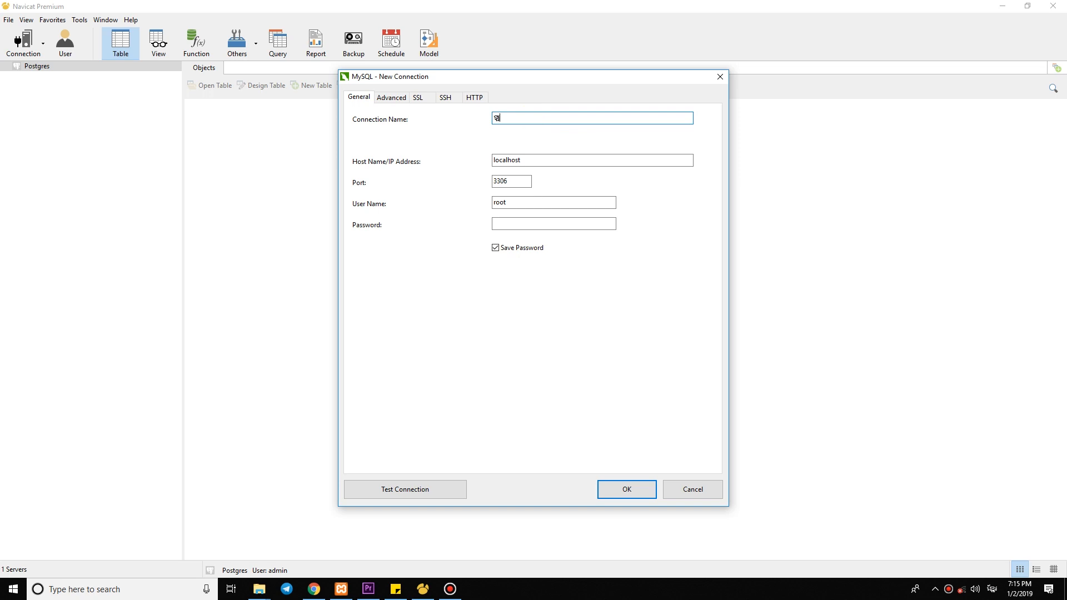
key(Backspace)
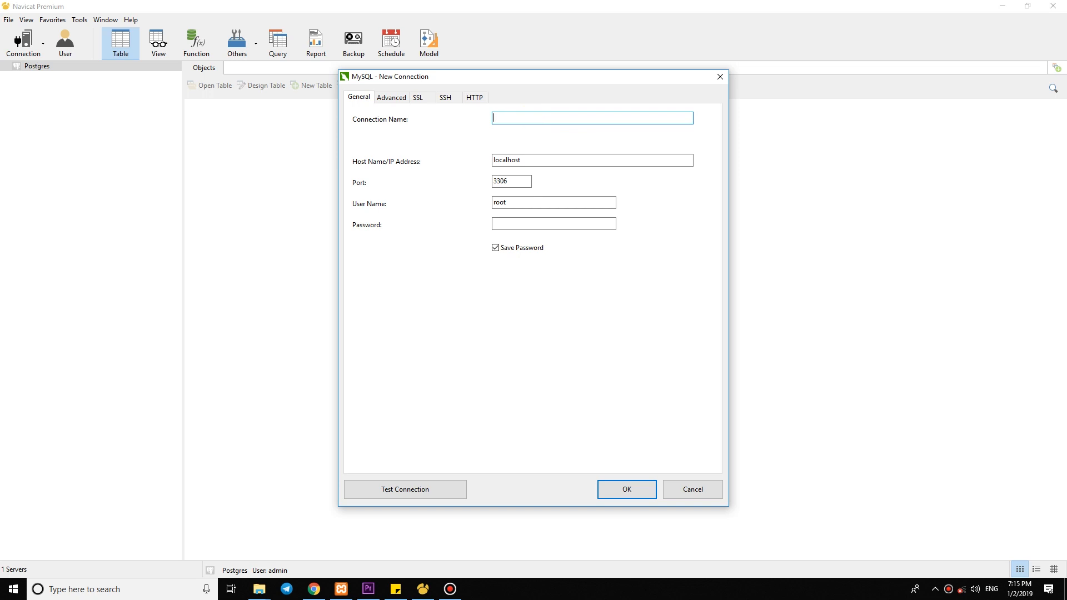
text(Localhost)
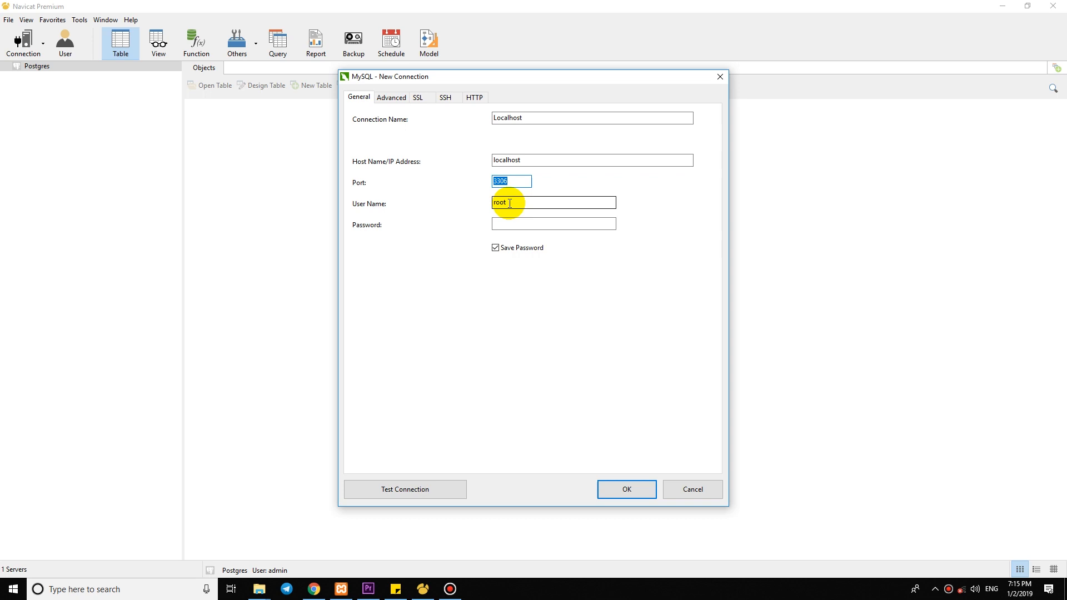
click(554, 224)
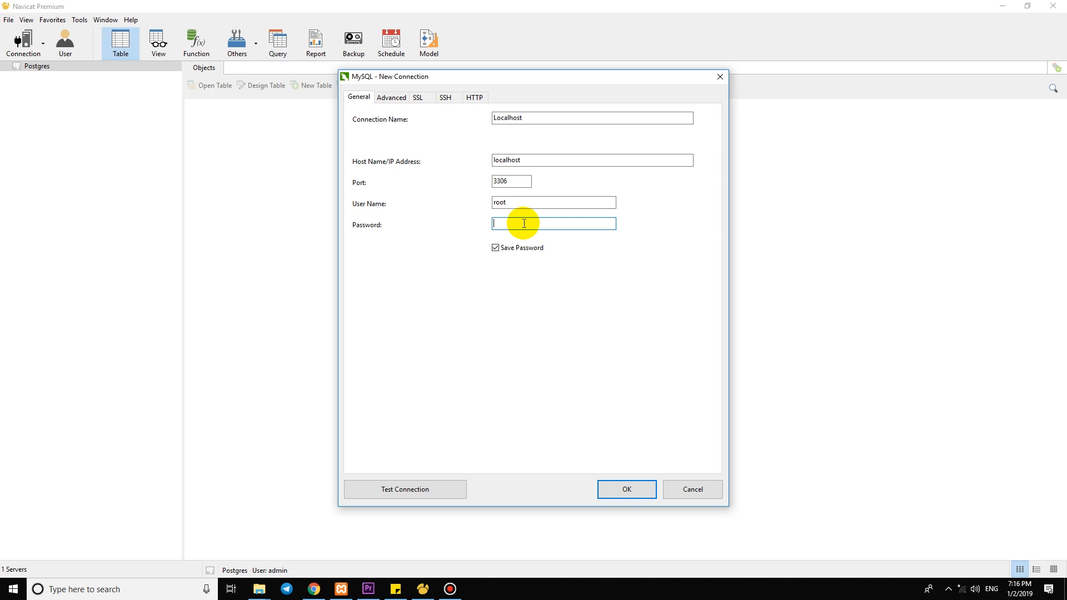
text(•••)
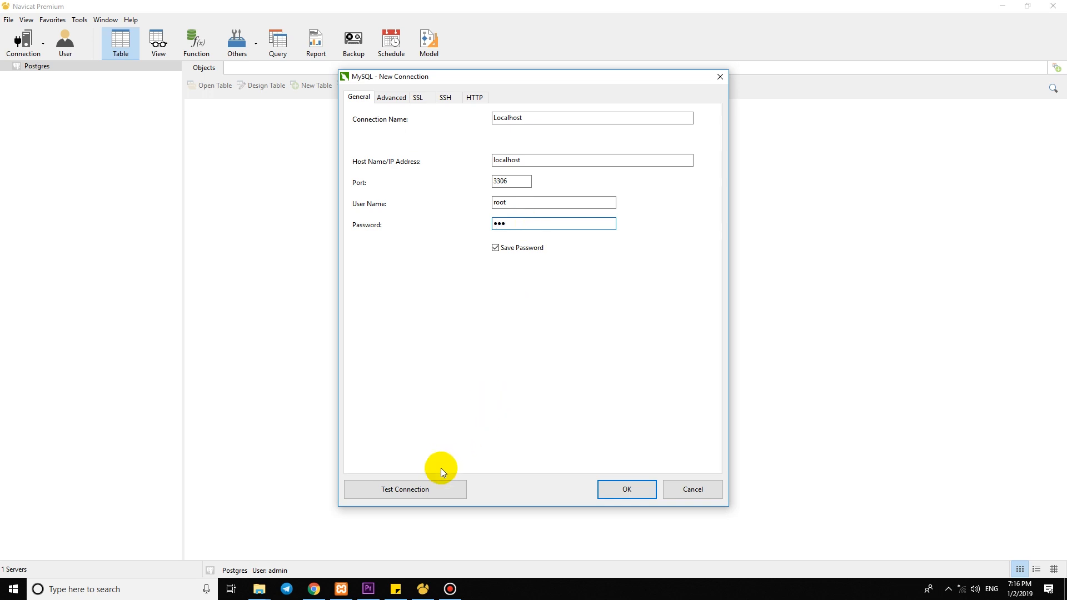
Test the connection twice, dismissing the unknown host 'localhost' error each time
click(405, 489)
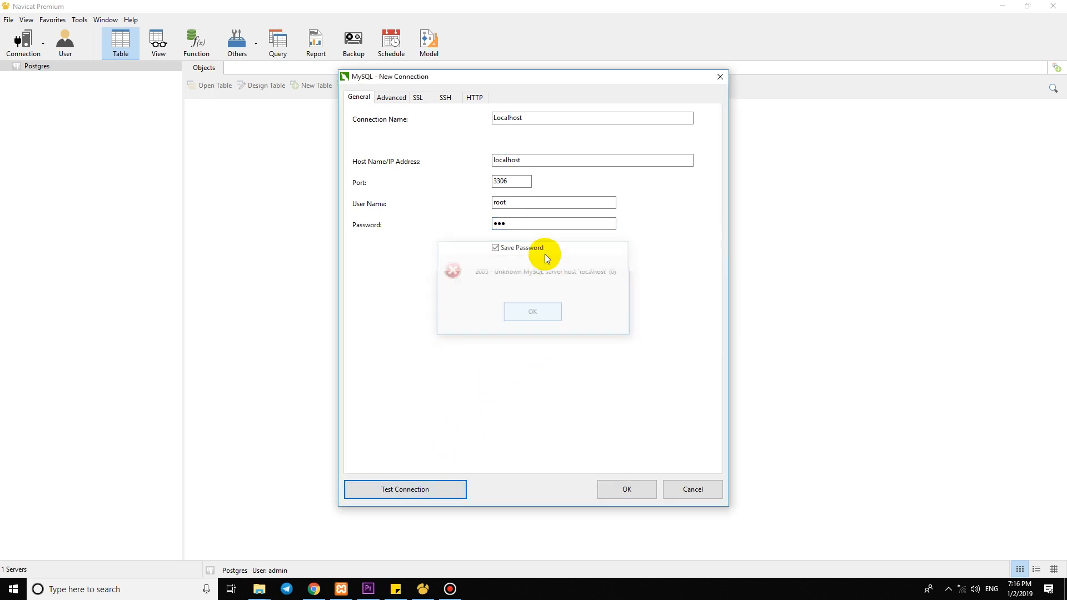
click(533, 311)
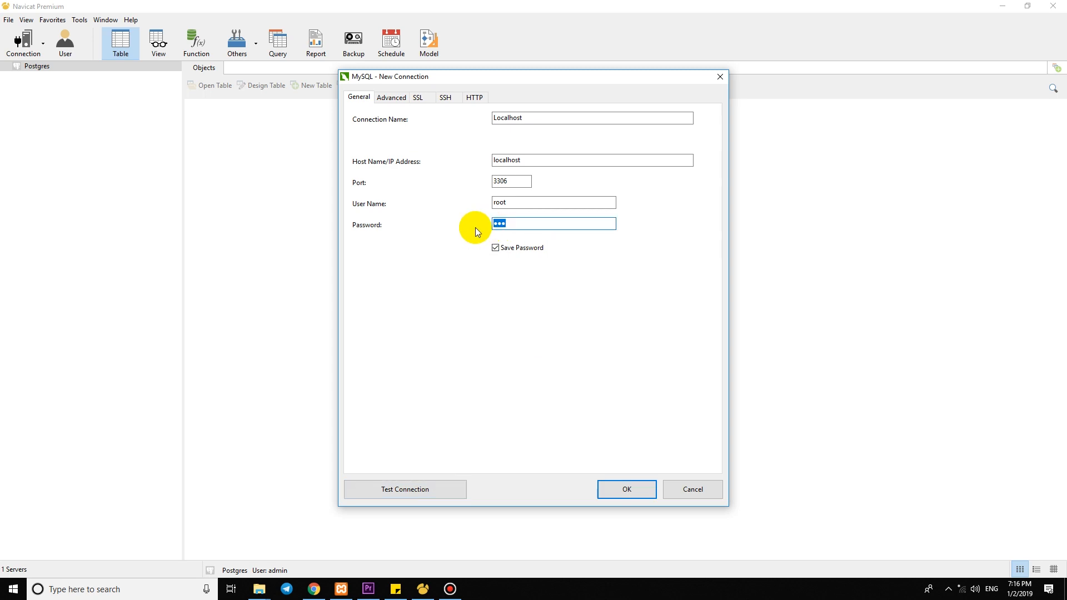
click(405, 489)
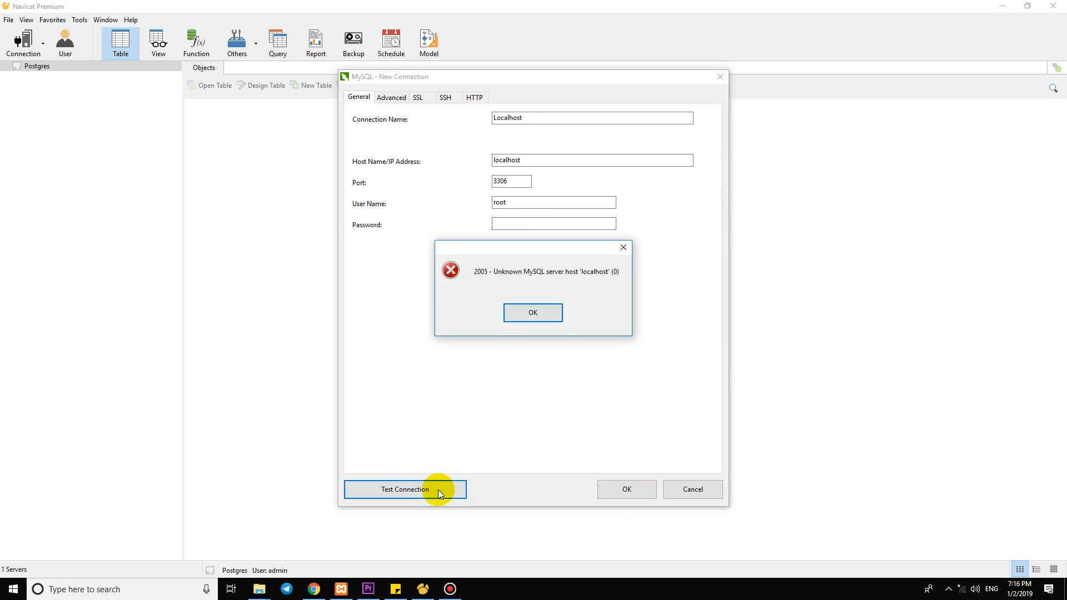
click(532, 313)
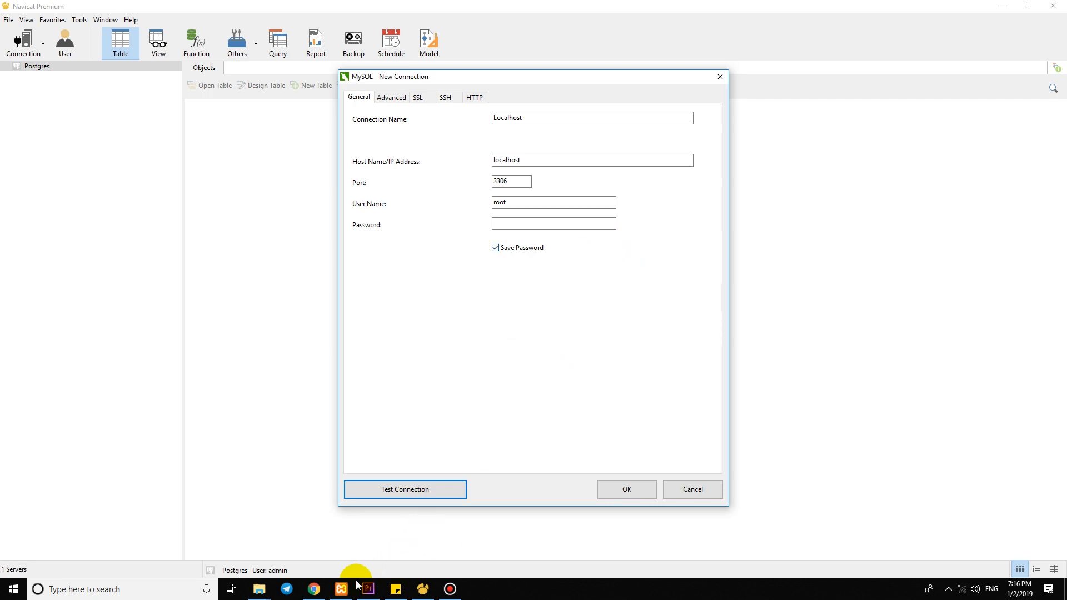
Clear the password and retest, dismissing the same unknown host error
click(340, 589)
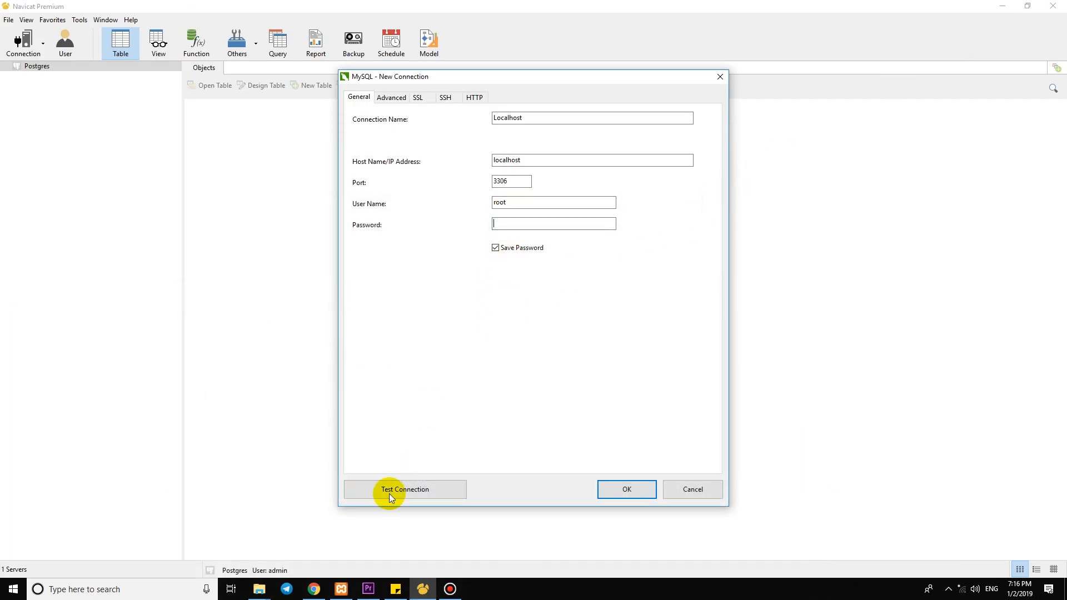
click(404, 489)
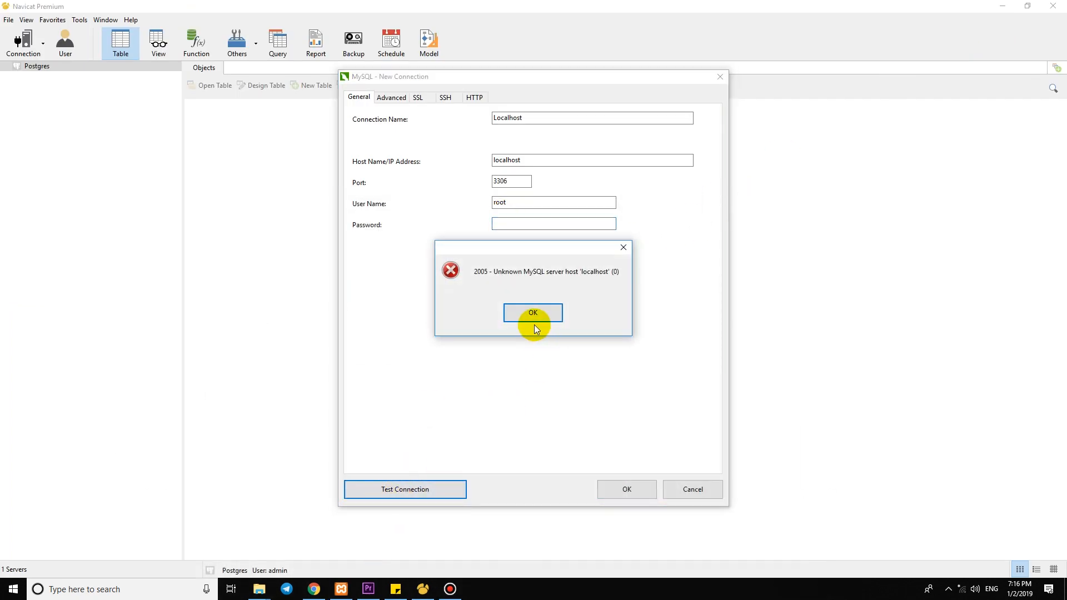
click(532, 313)
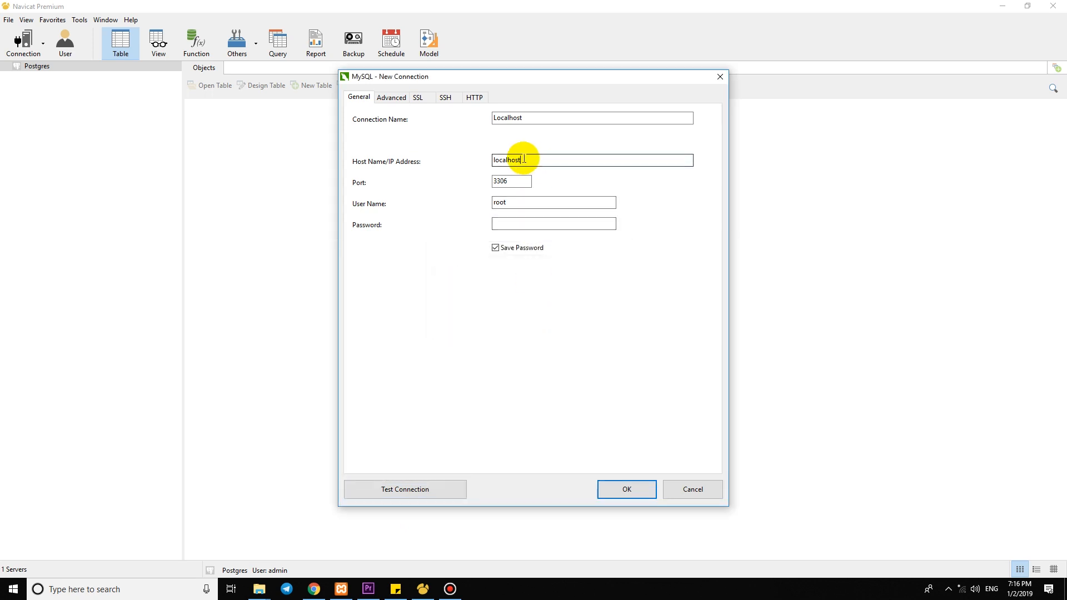
Change the host to 127.0.0.1, confirm a successful test, and save the Localhost connection
text(1)
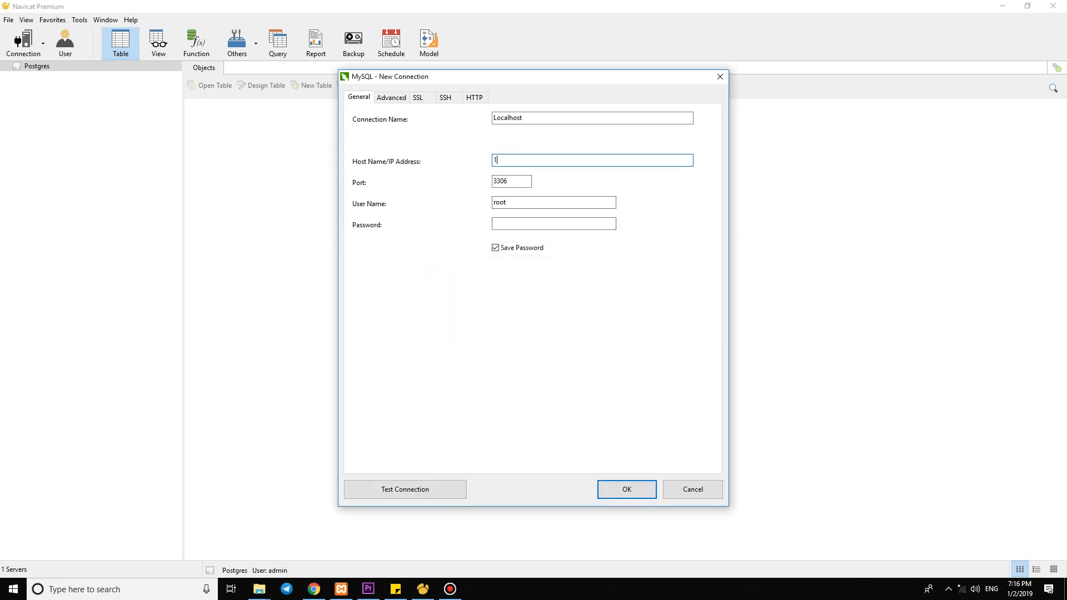
text(27.0.0.1)
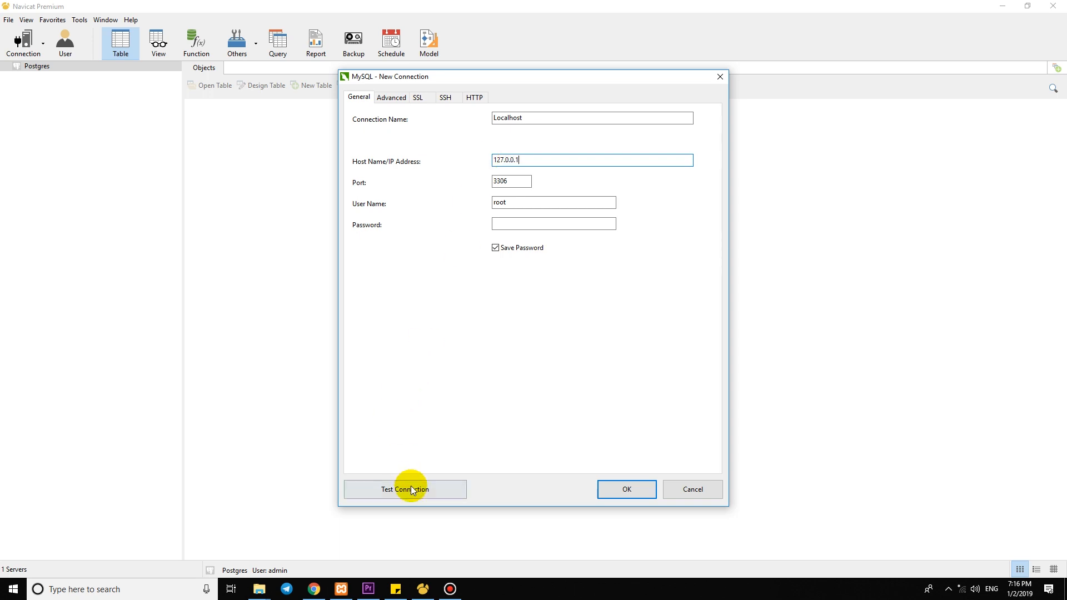
click(405, 489)
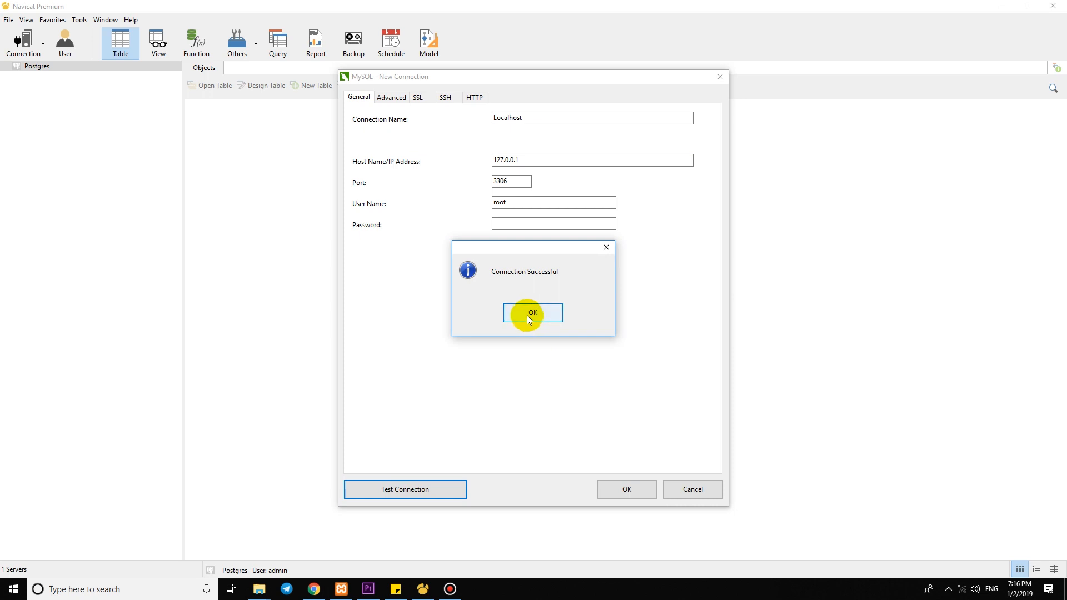
click(532, 314)
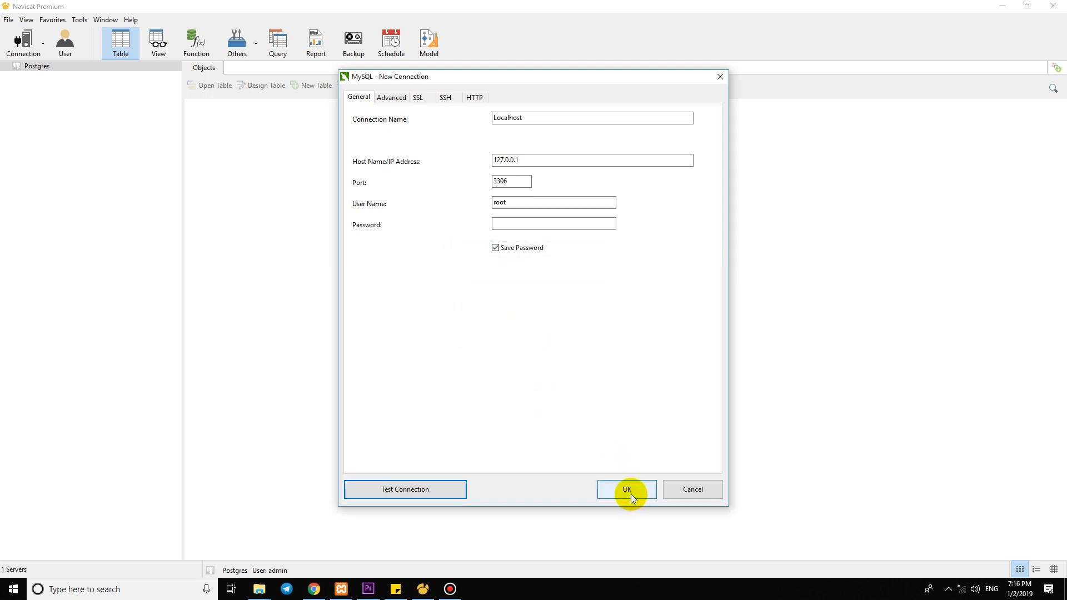
click(626, 489)
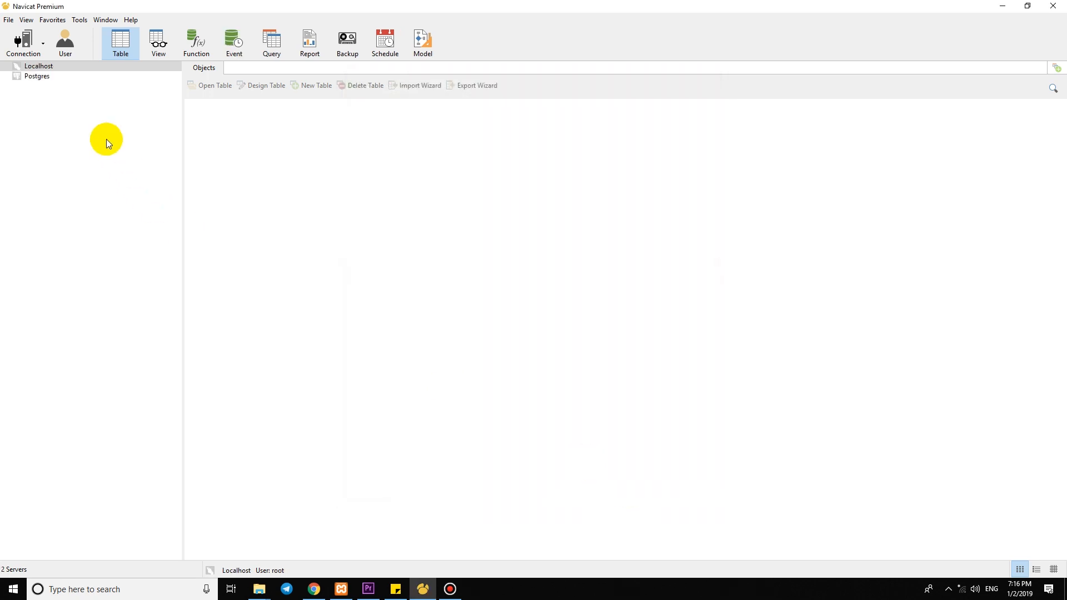
Open the Localhost connection to list its ten databases and select information_schema
double_click(38, 65)
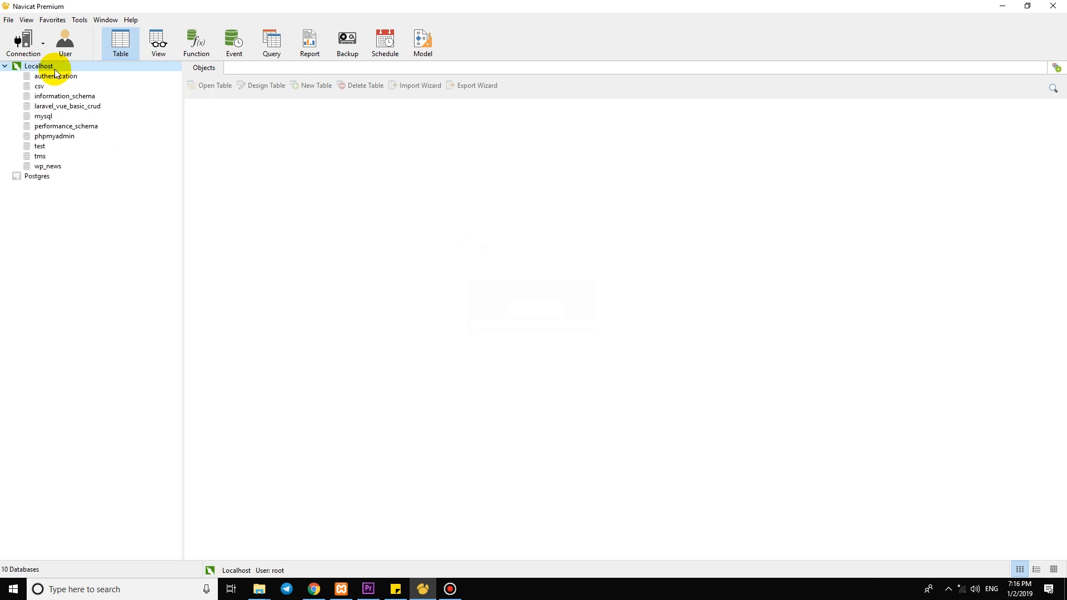
click(65, 96)
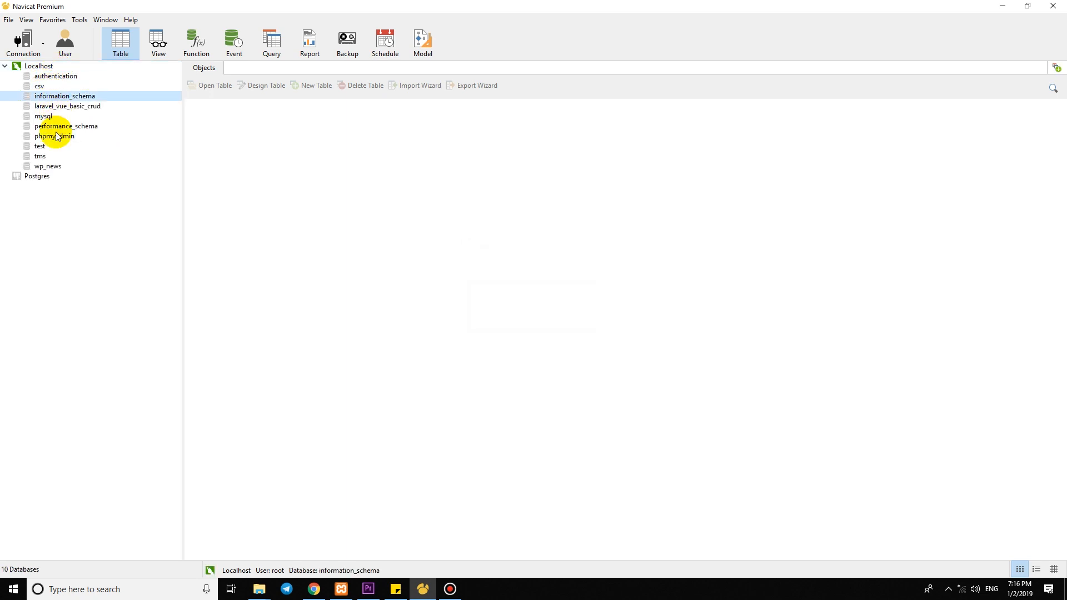